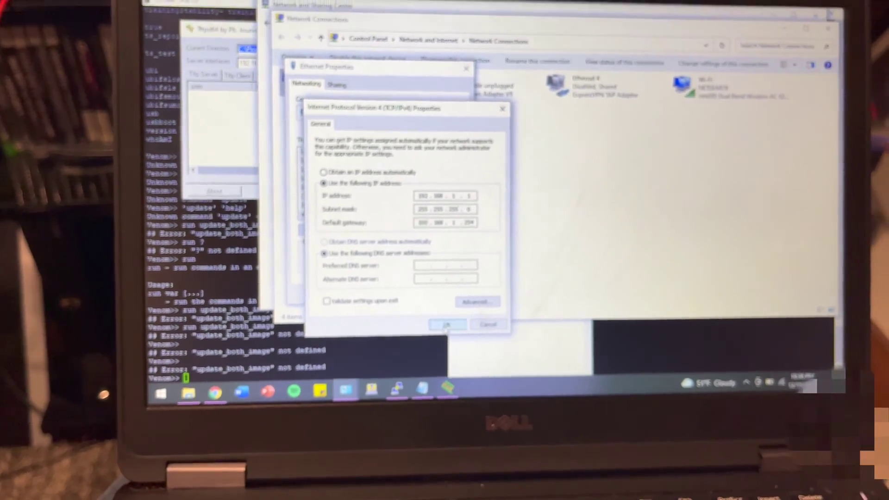
Keep the Ethernet adapter's static IPv4 settings and close its properties dialogs.
left_click(447, 324)
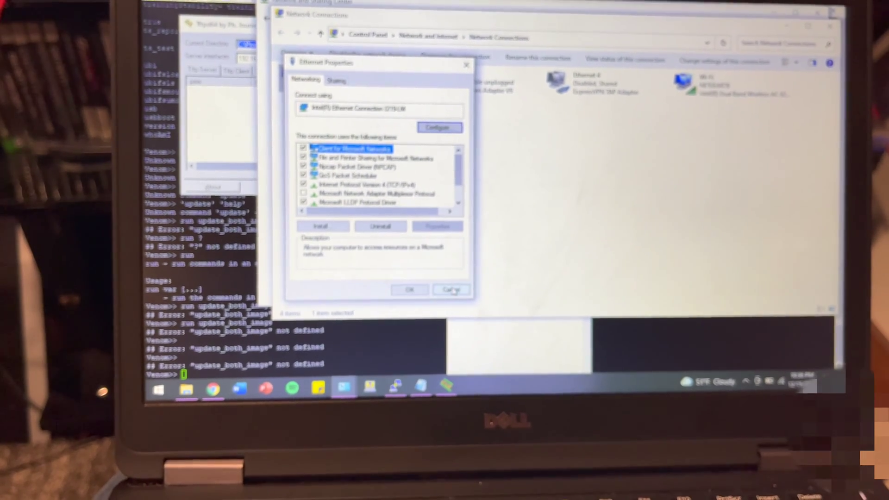
left_click(451, 289)
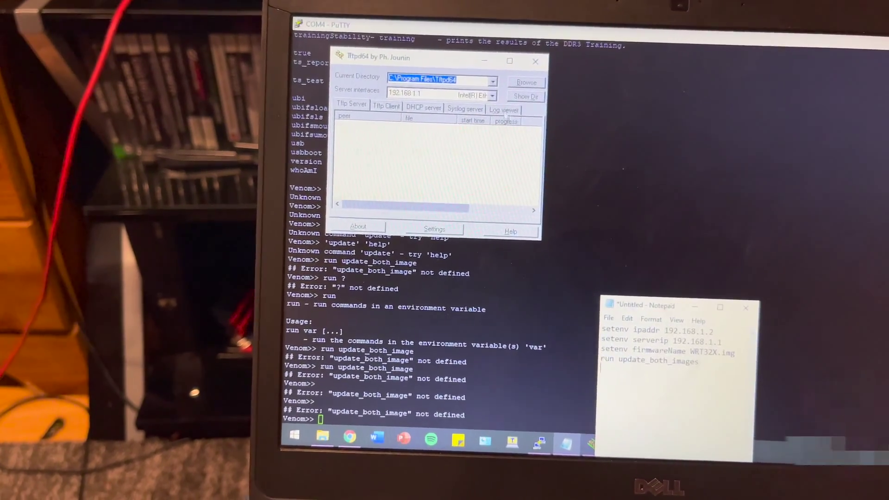
left_click(495, 96)
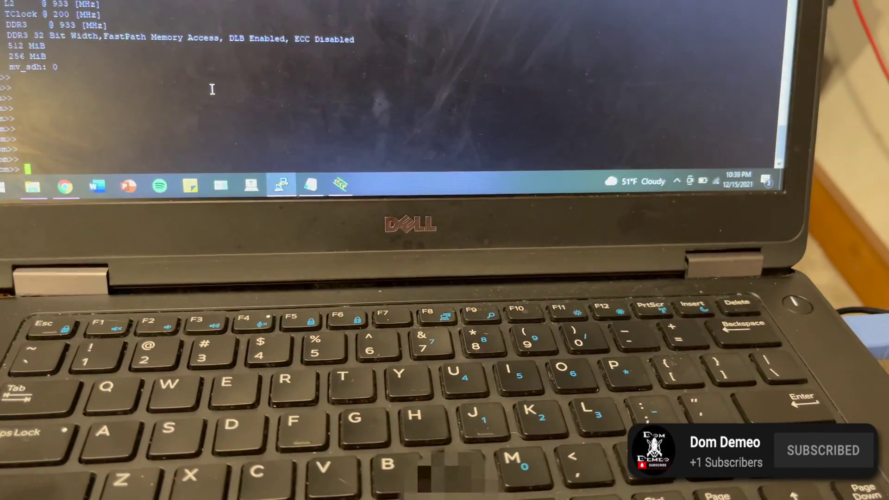
Enter 'setenv ipaddr 192.168.1.2' and the other setenv lines at the Venom prompt, then copy the run update_both_images line from Notepad.
type("setenv ipaddr 192.168.1.2")
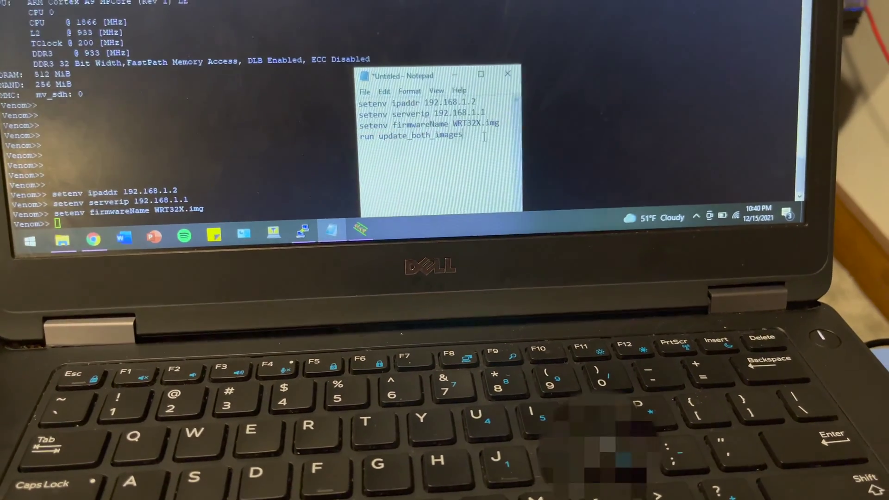
right_click(419, 135)
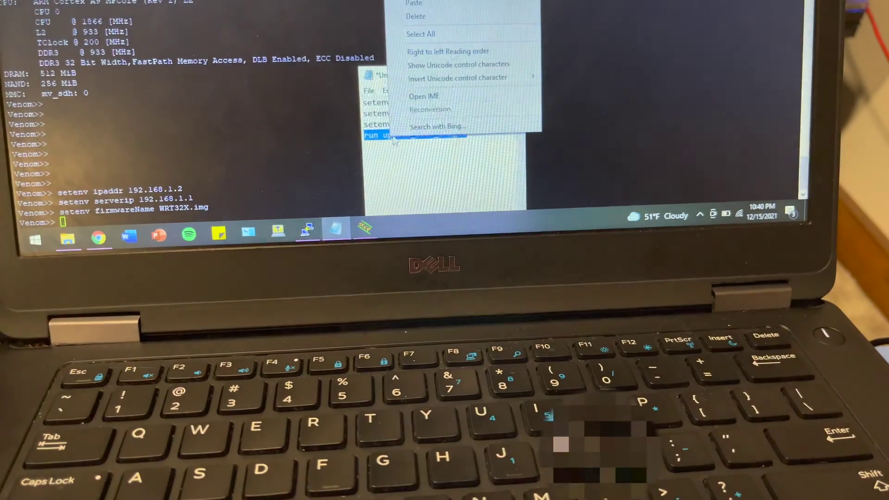